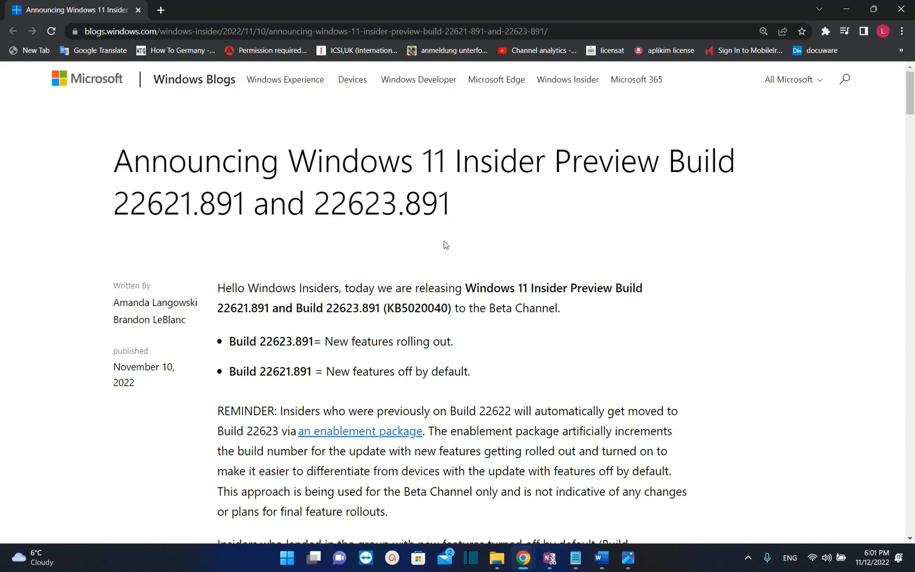
mouse_move(393, 219)
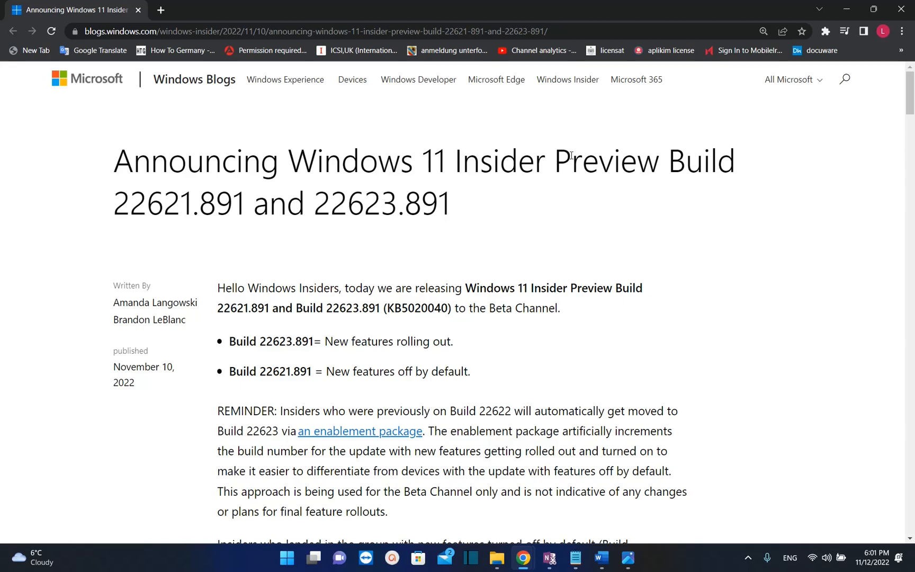
Step: Scroll the build 22623.891 post past Filter processes down to Better theme support
scroll(down, 3)
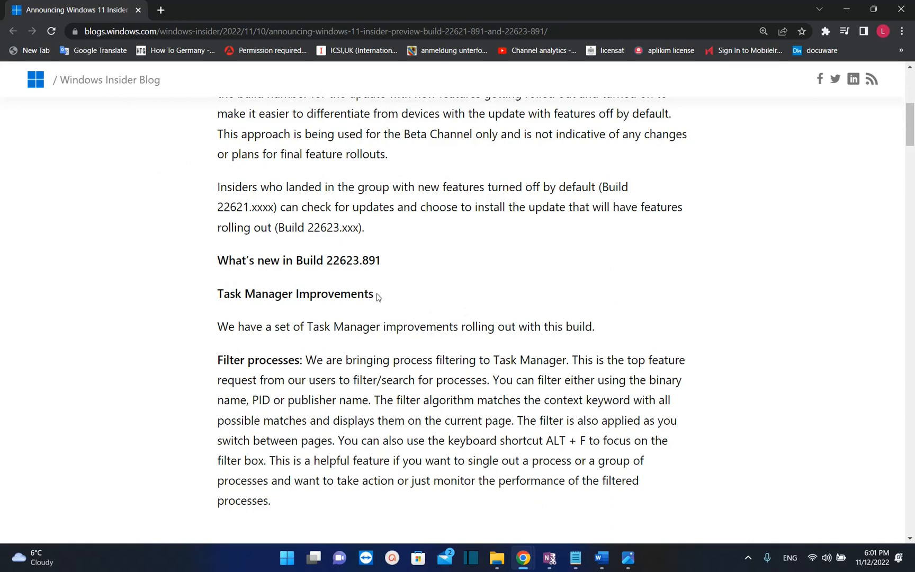
scroll(down, 3)
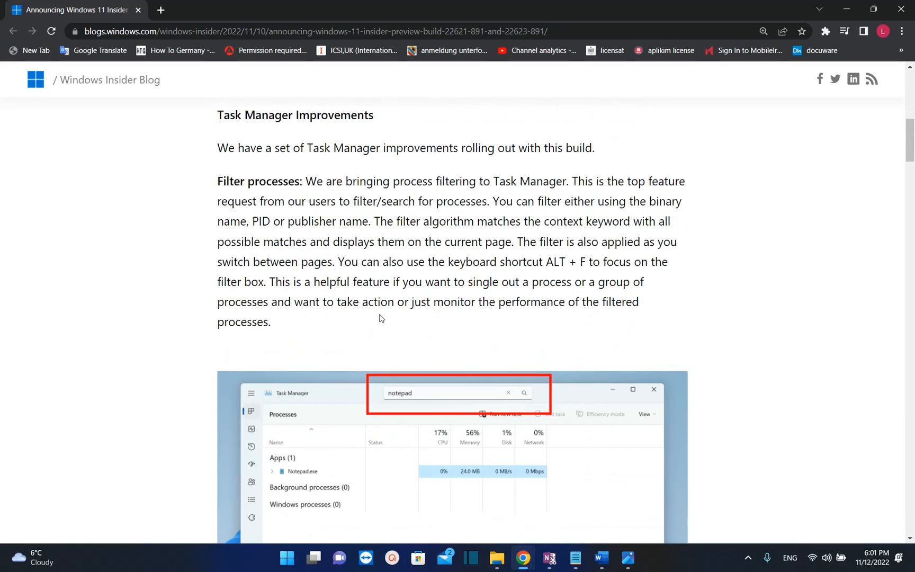
scroll(down, 3)
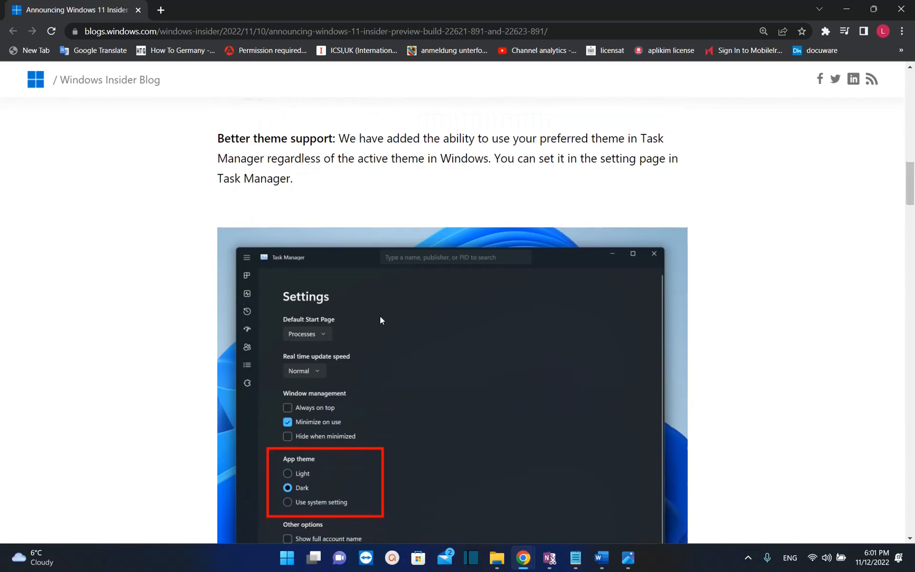
scroll(down, 3)
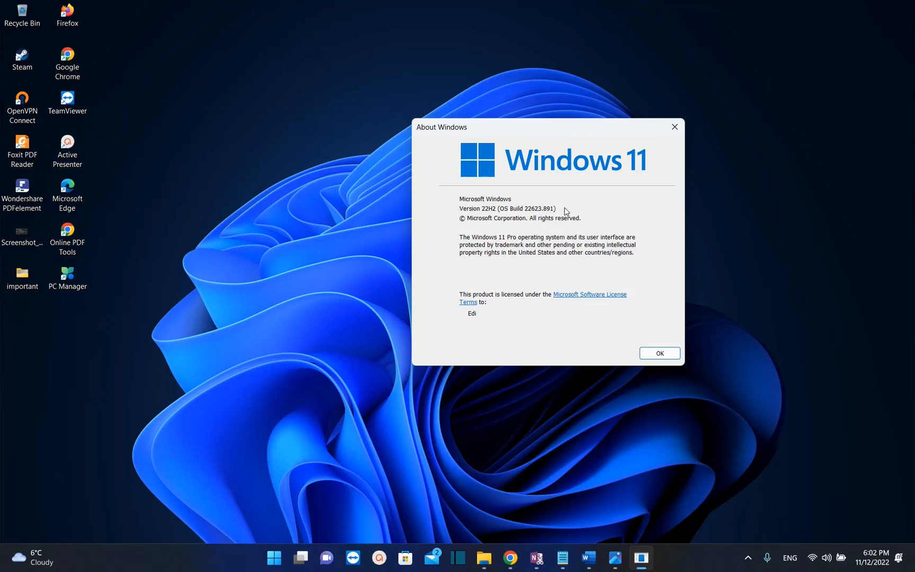
mouse_move(524, 213)
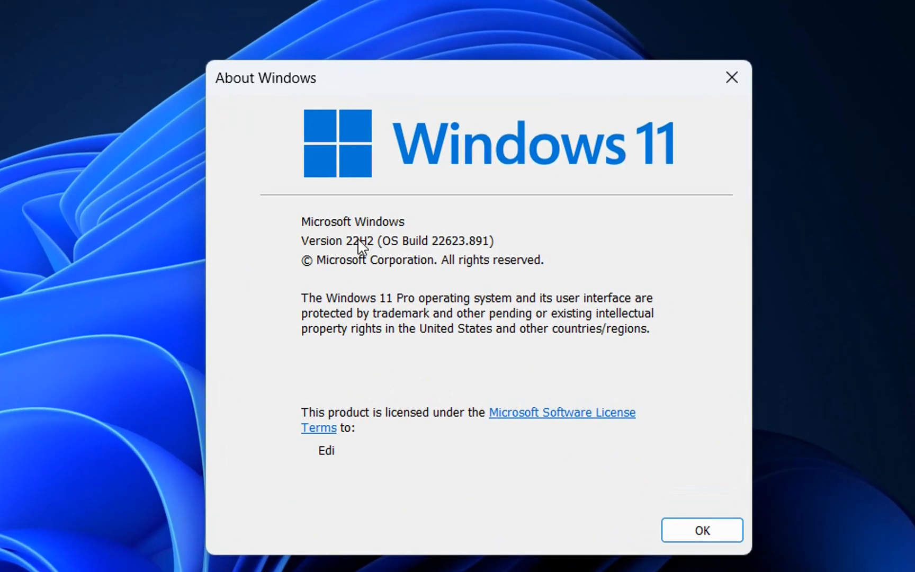
mouse_move(386, 256)
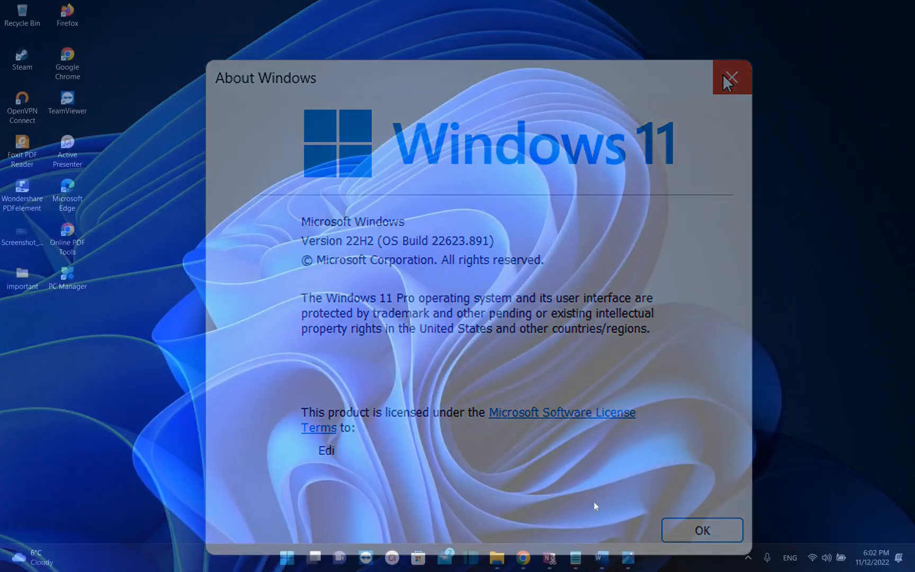
Step: Dismiss About Windows and bring up the taskbar's Task Manager shortcut
click(731, 76)
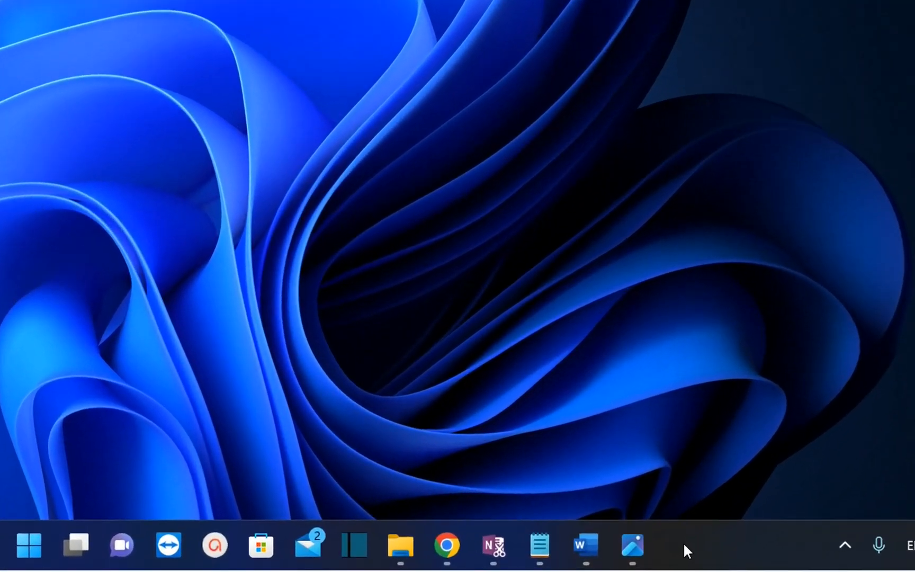
right_click(685, 552)
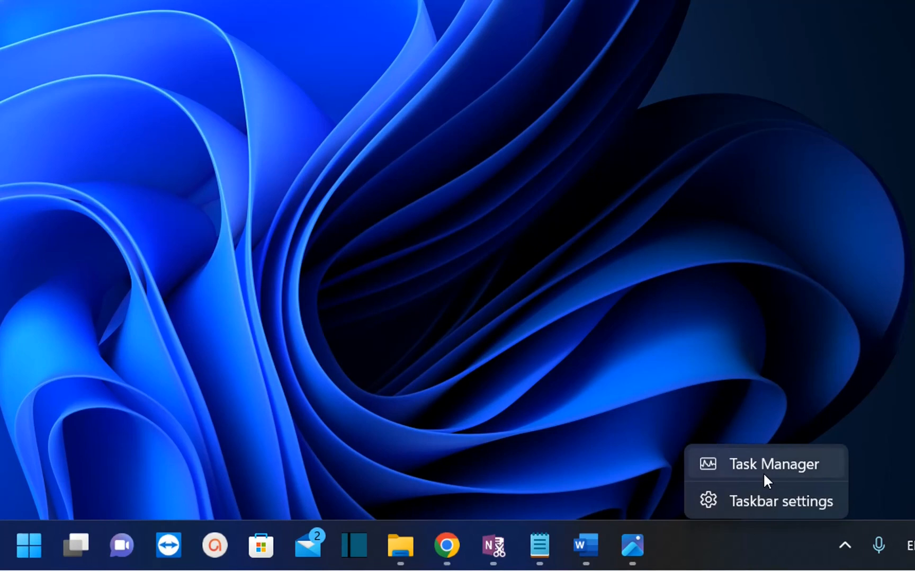
mouse_move(178, 490)
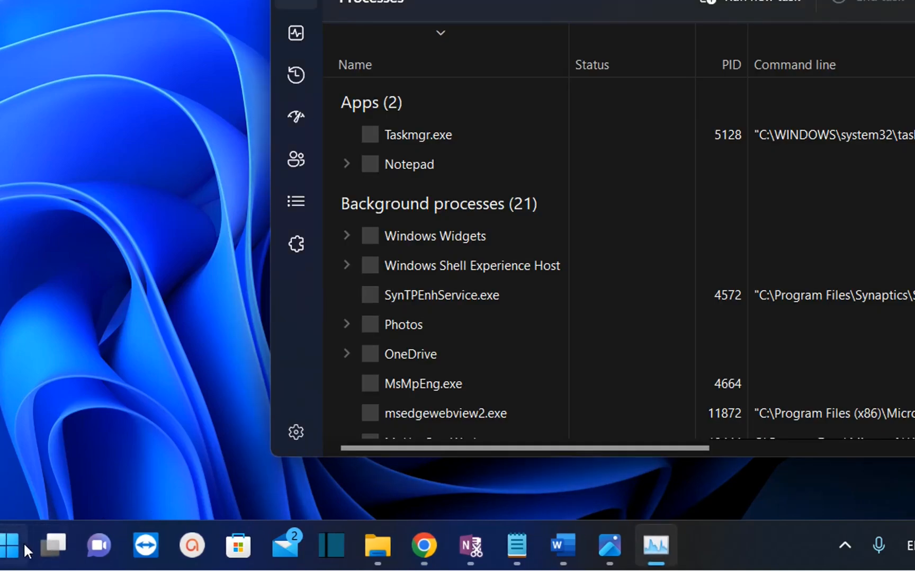
Step: Launch Task Manager by searching 'task manager' from Start
click(9, 546)
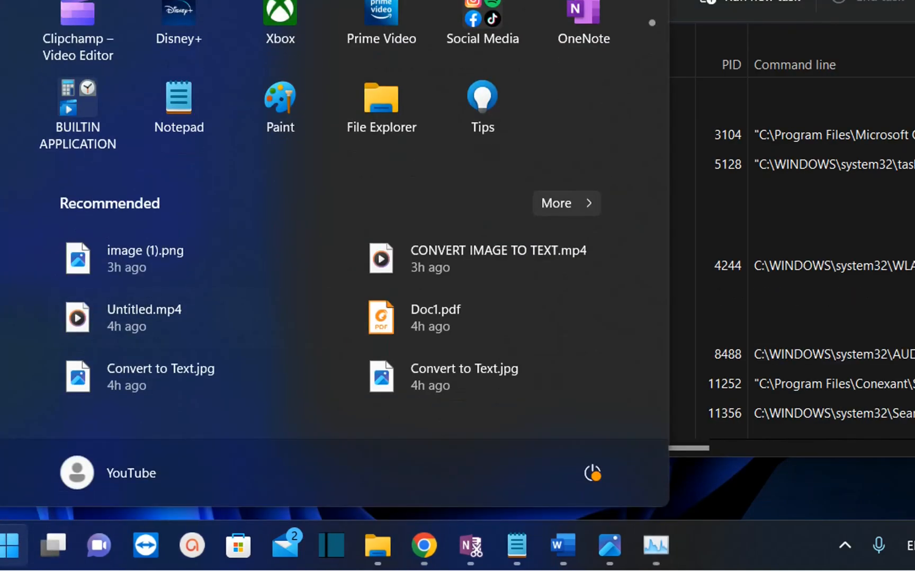
text(task manager)
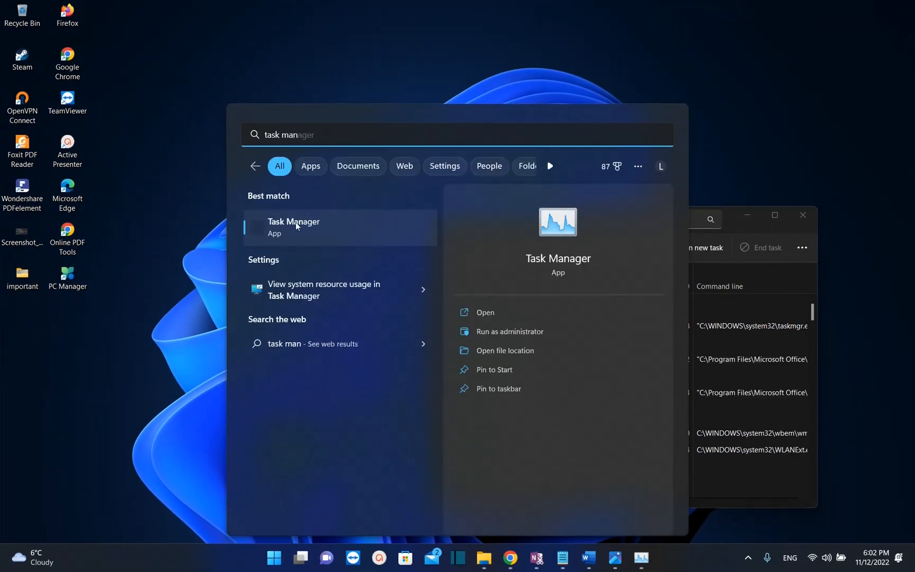
click(293, 226)
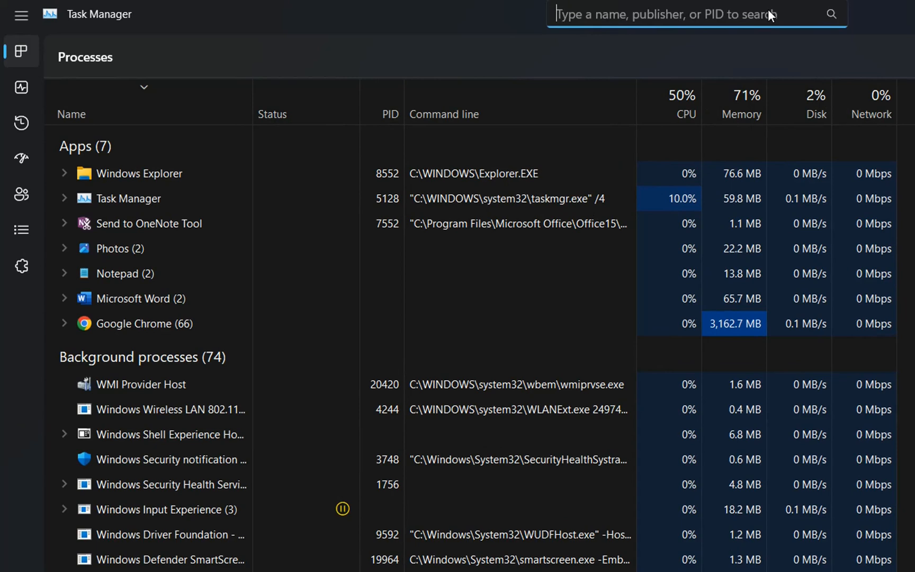
mouse_move(596, 22)
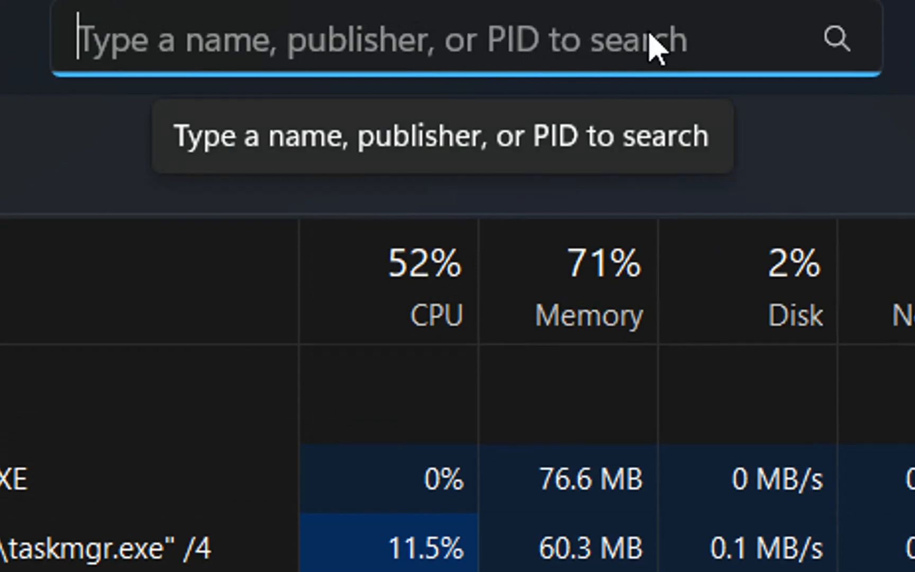
mouse_move(201, 154)
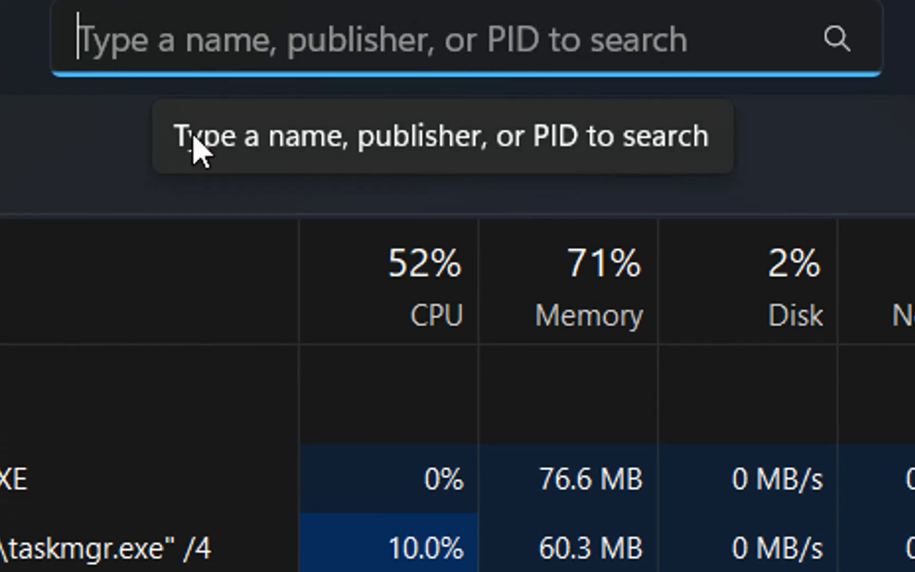
mouse_move(76, 219)
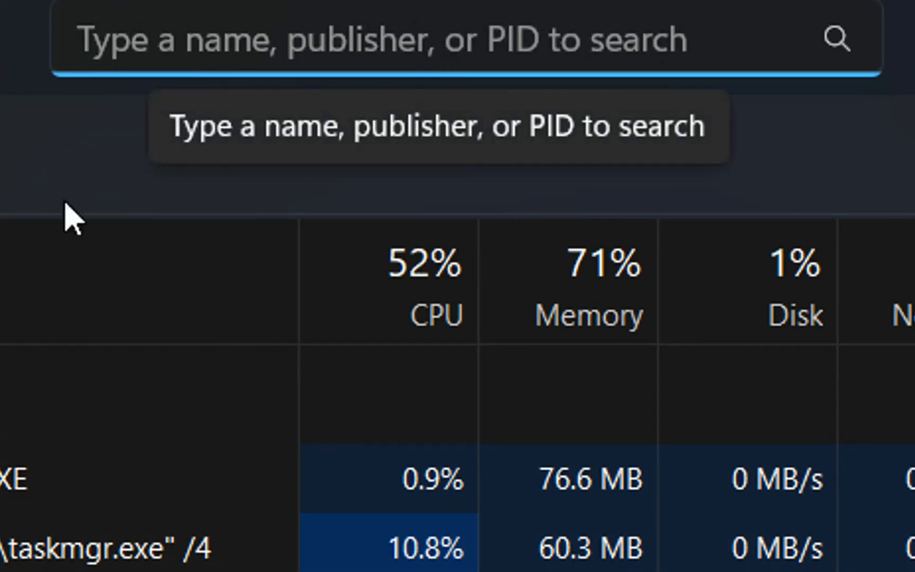
Step: Filter the process list with 'active' so only ActivePresenter remains
text(active)
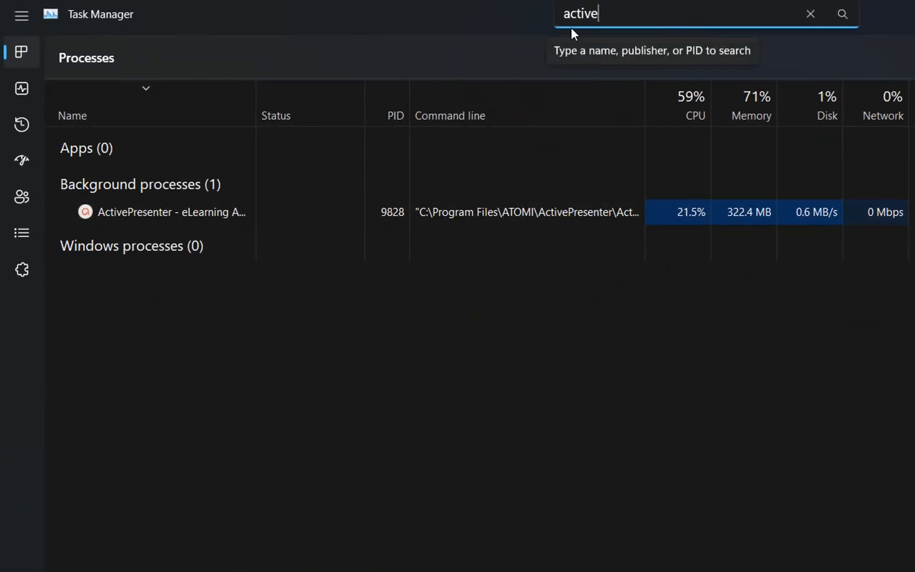
mouse_move(167, 211)
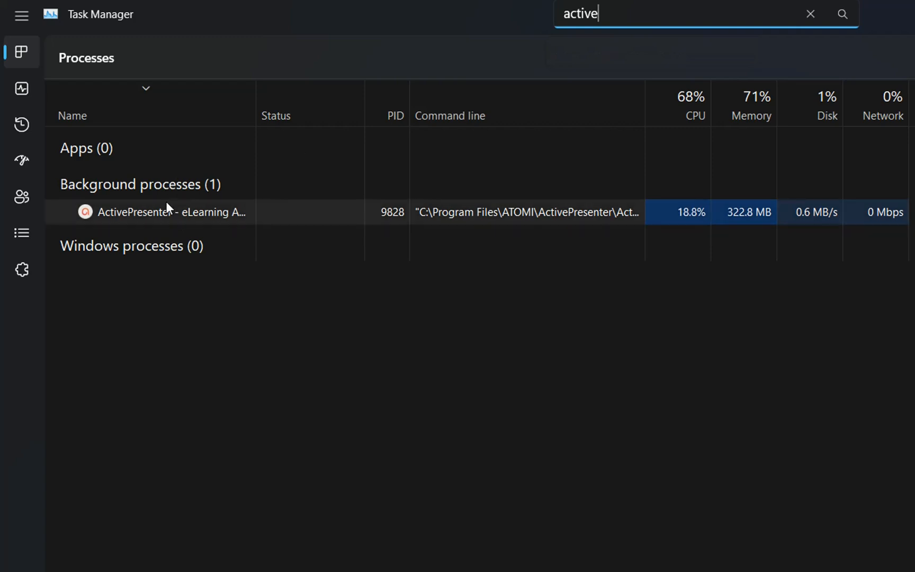
mouse_move(178, 217)
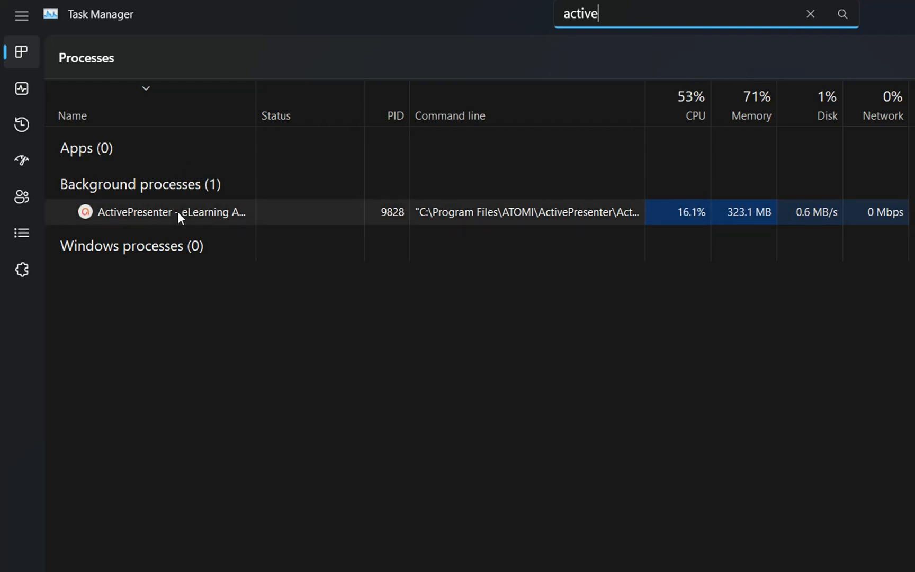
mouse_move(299, 232)
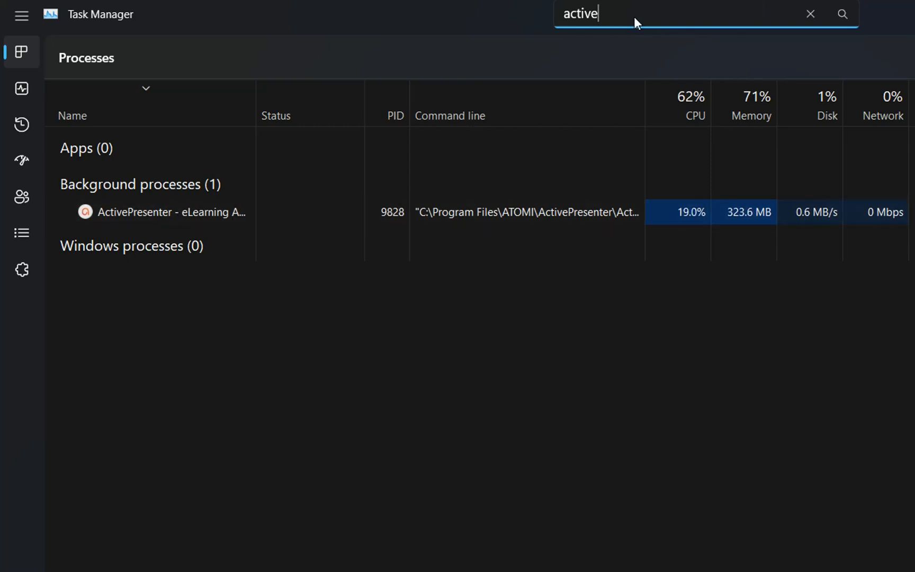
mouse_move(418, 448)
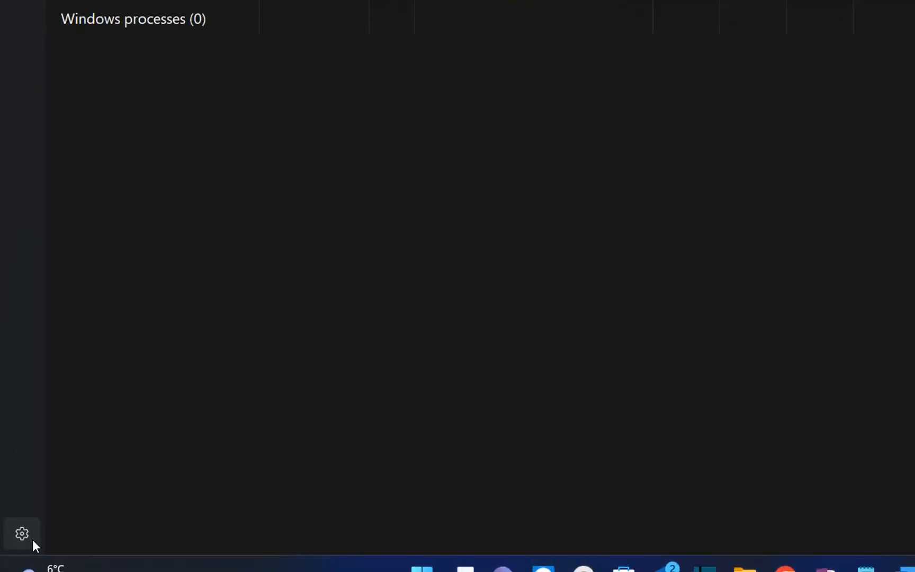
Step: In Task Manager Settings, keep the app theme on 'Use system setting'
click(22, 532)
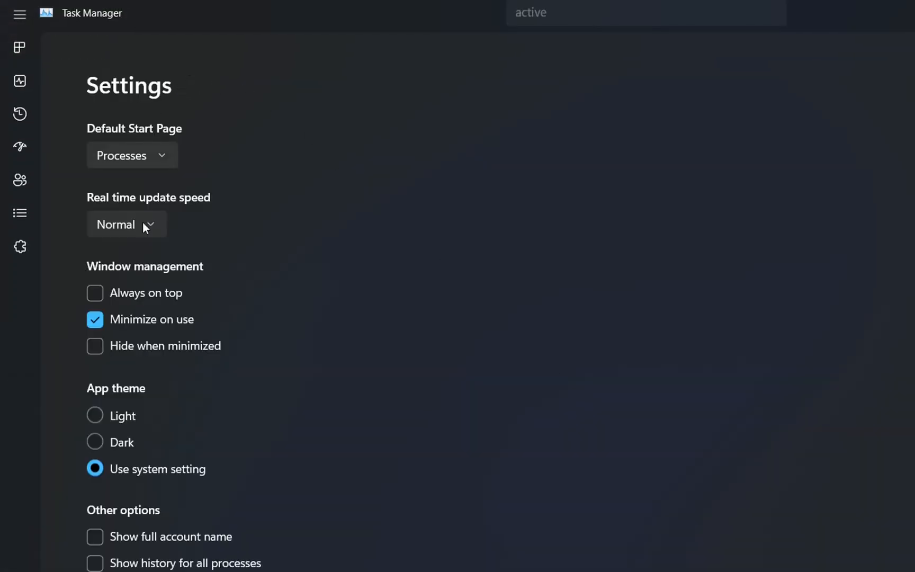
mouse_move(89, 399)
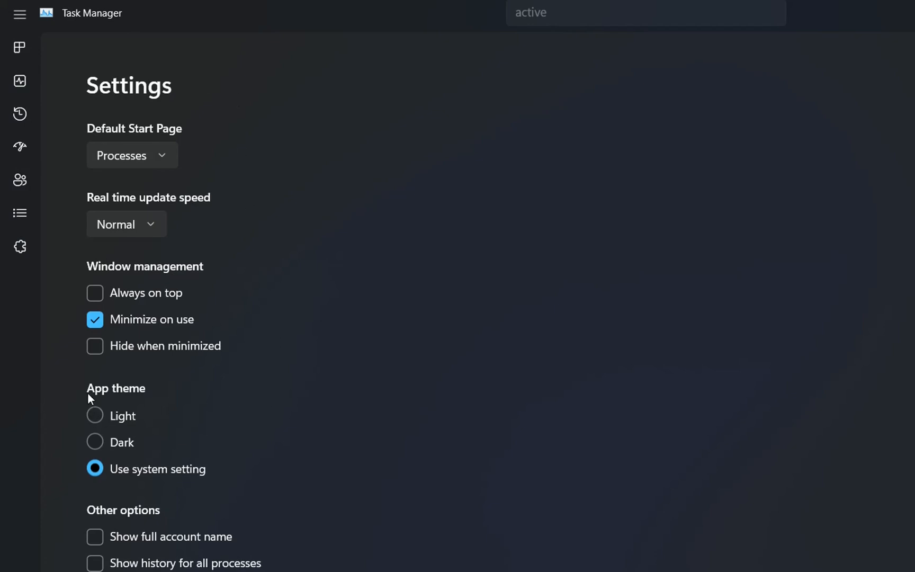
mouse_move(105, 424)
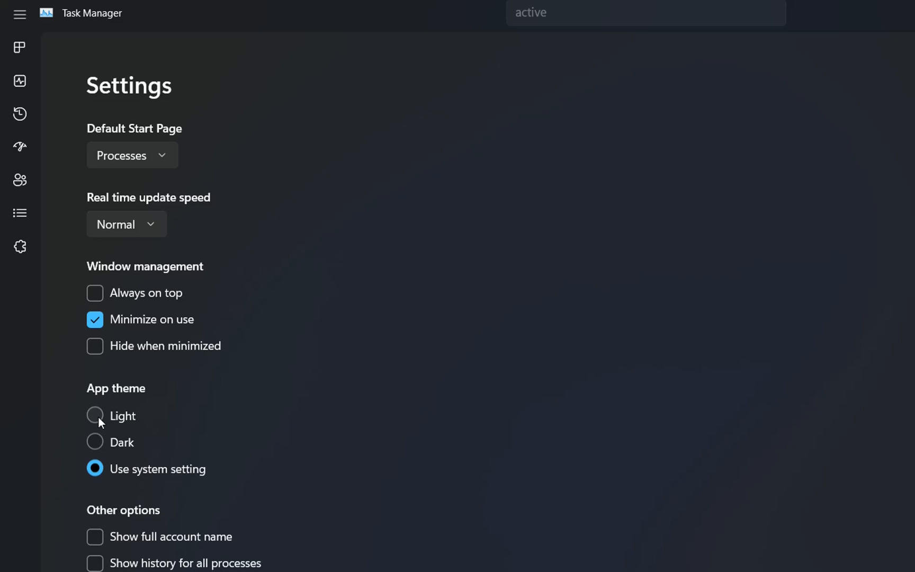
mouse_move(102, 472)
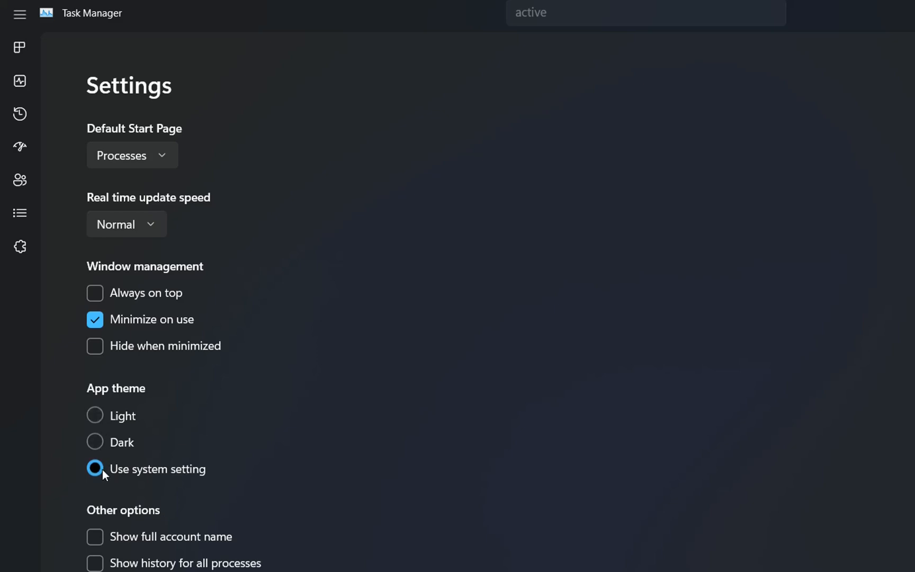
click(94, 469)
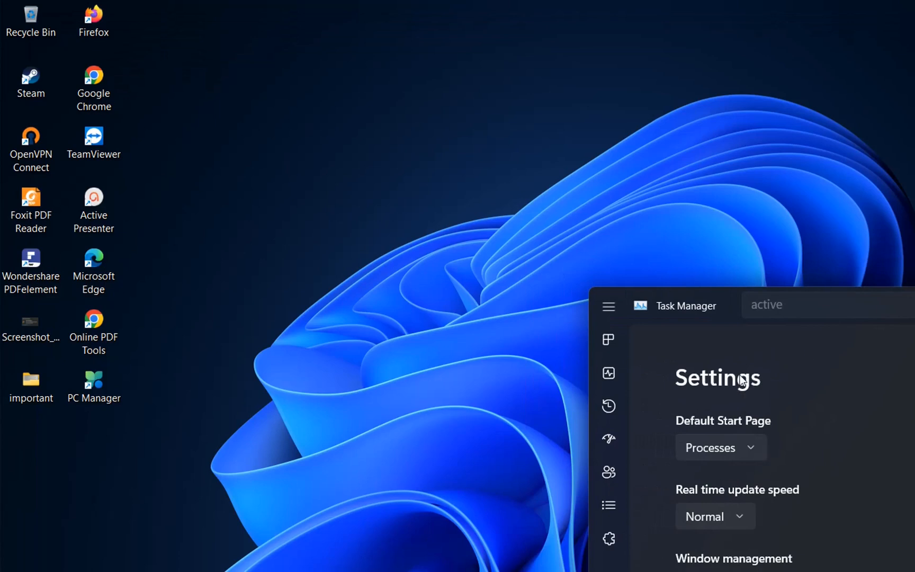
scroll(down, 3)
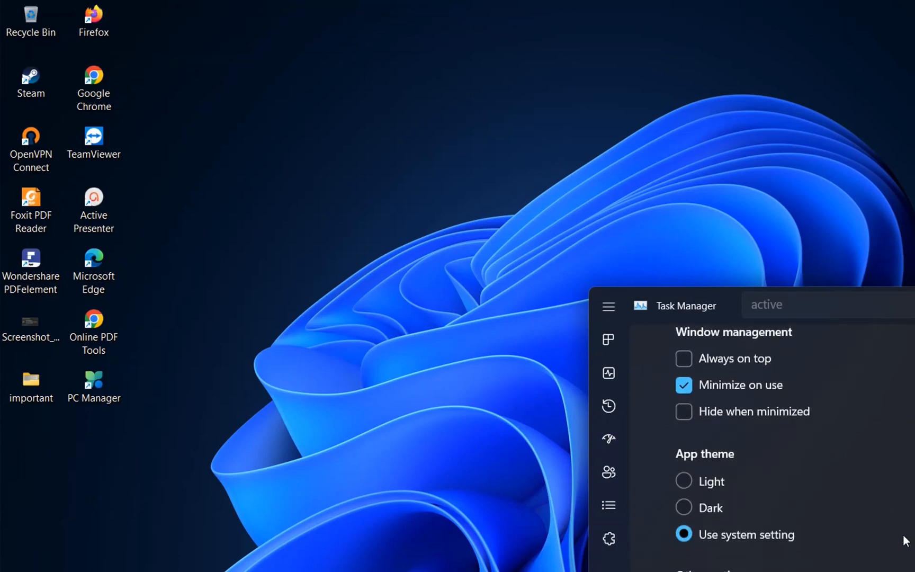
mouse_move(443, 265)
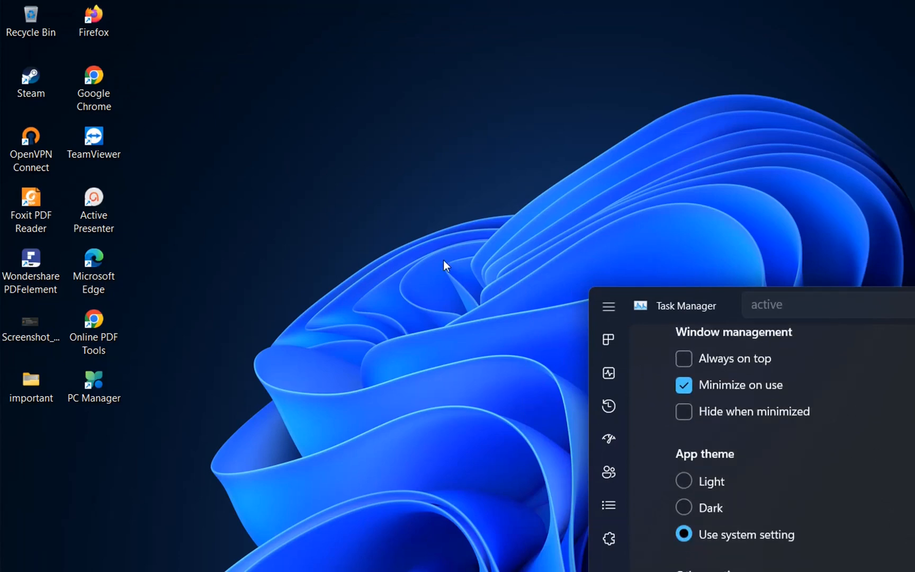
mouse_move(695, 492)
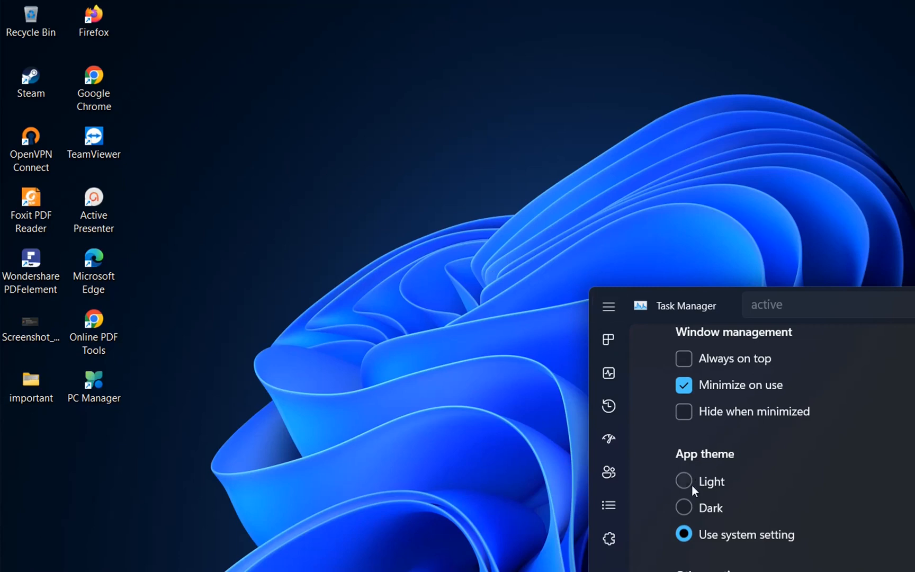
mouse_move(860, 445)
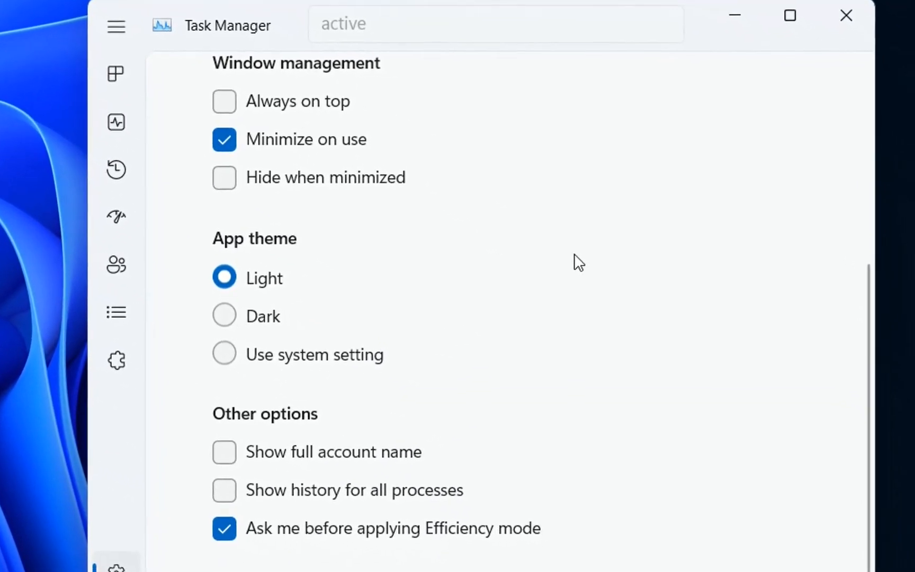
mouse_move(280, 324)
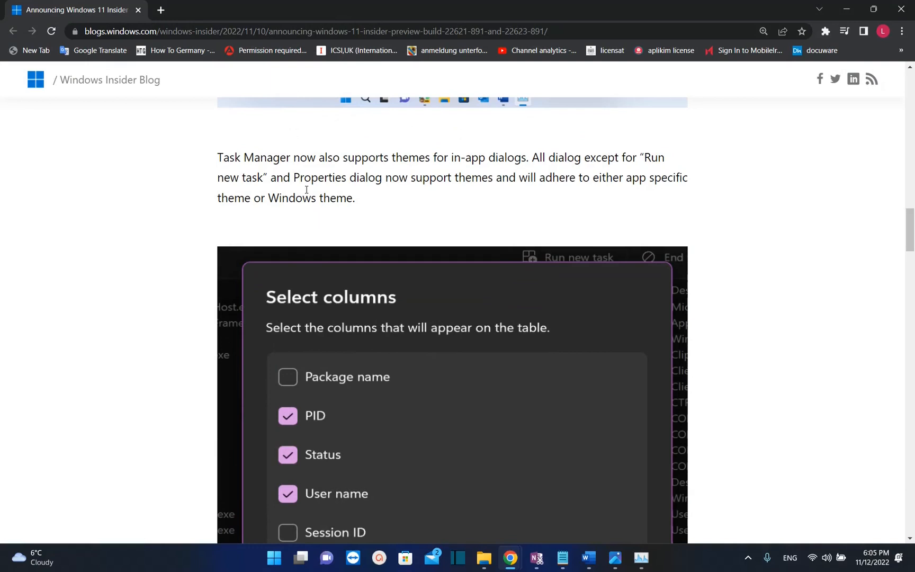
mouse_move(629, 545)
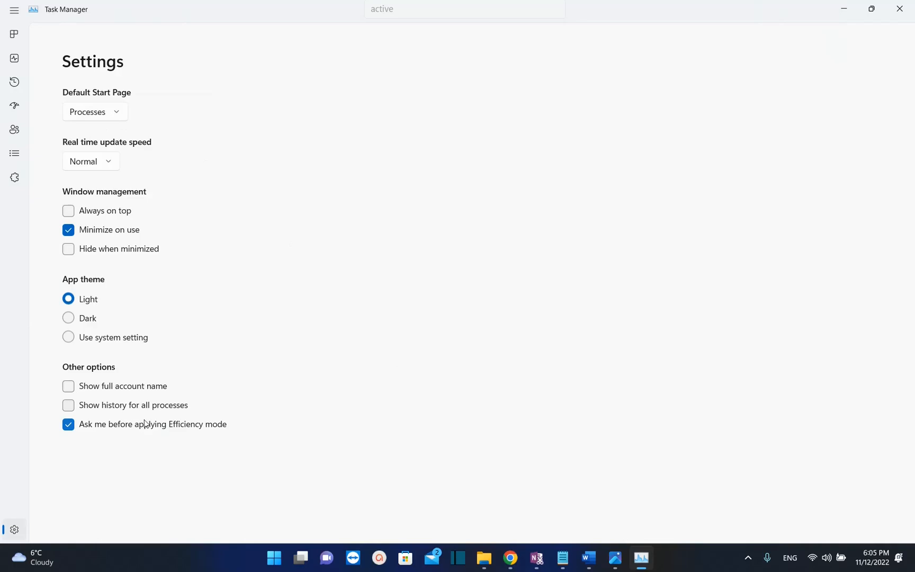
Step: Set the app theme to Dark and go to the Details page
click(67, 318)
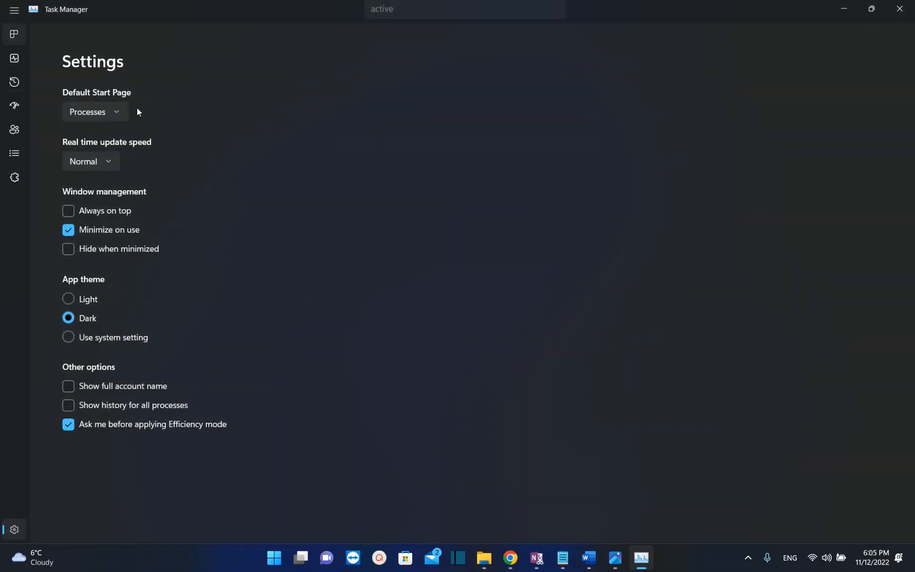
click(14, 152)
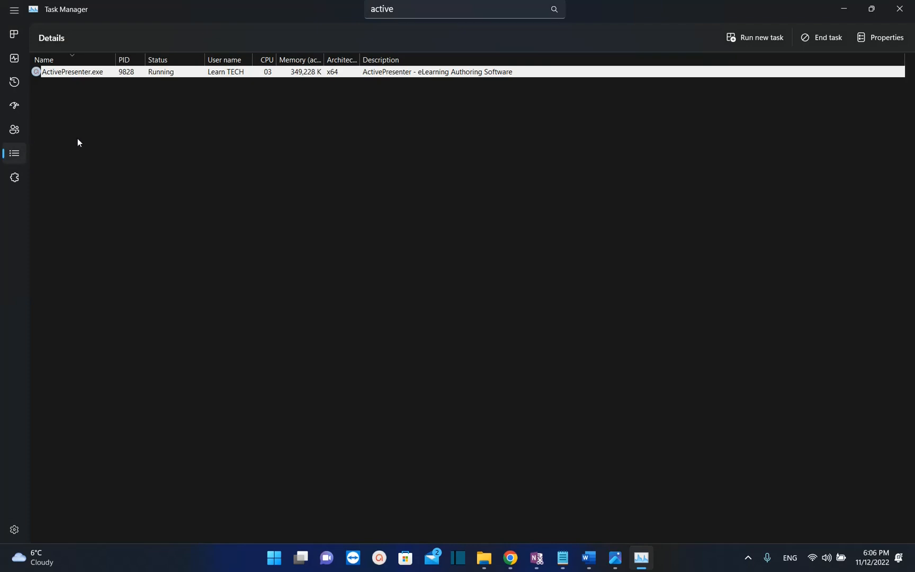
Step: From a Details column header, bring up the Select columns chooser
right_click(43, 60)
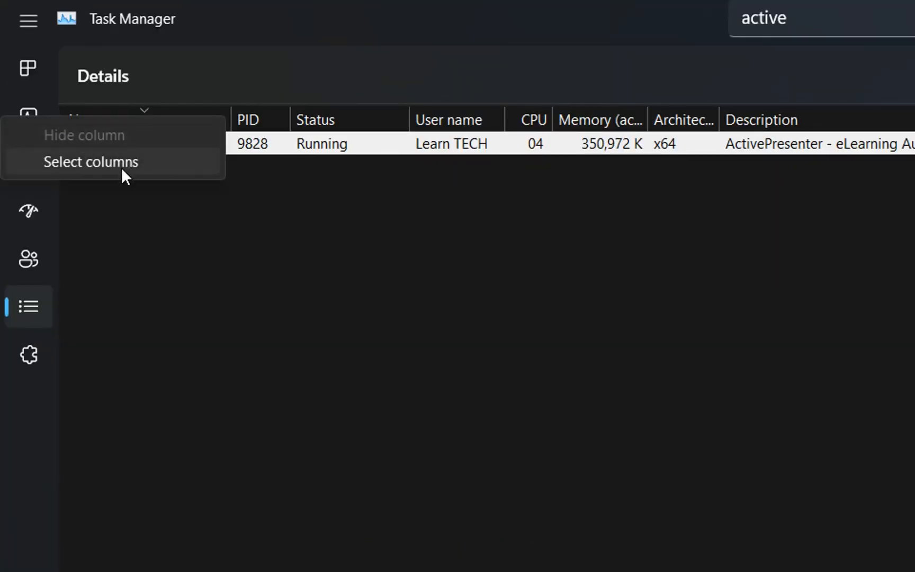
click(90, 162)
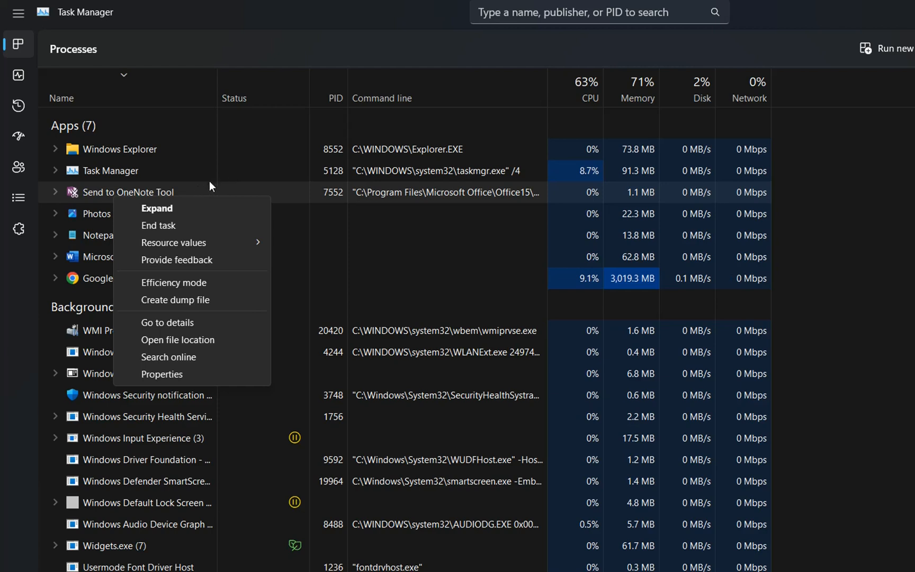
mouse_move(186, 194)
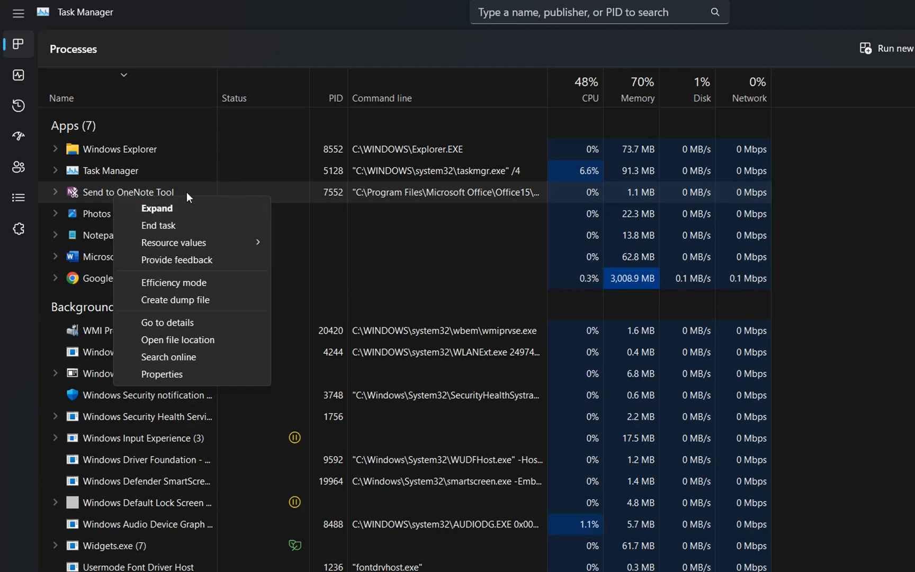
mouse_move(196, 287)
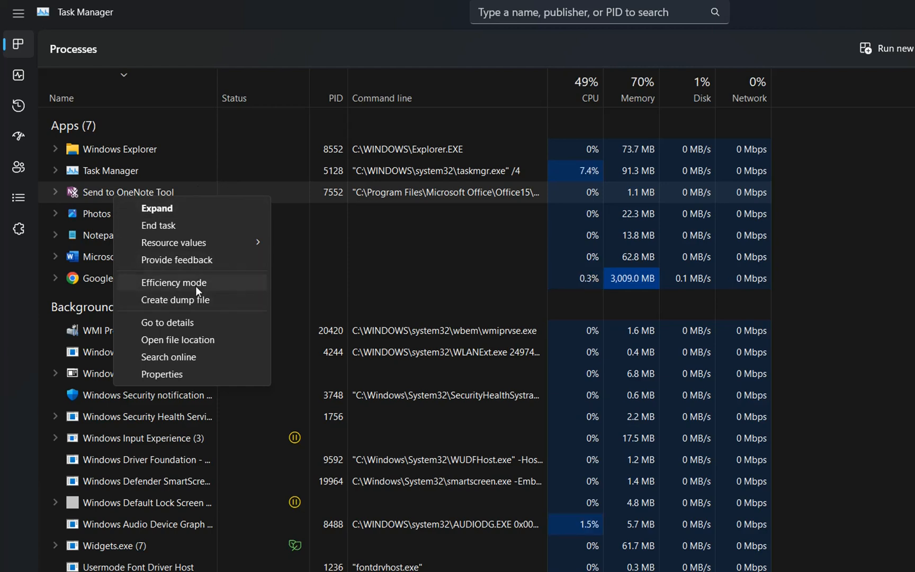
Step: Enable Efficiency mode for Send to OneNote Tool with 'Don't ask me again' ticked
click(173, 283)
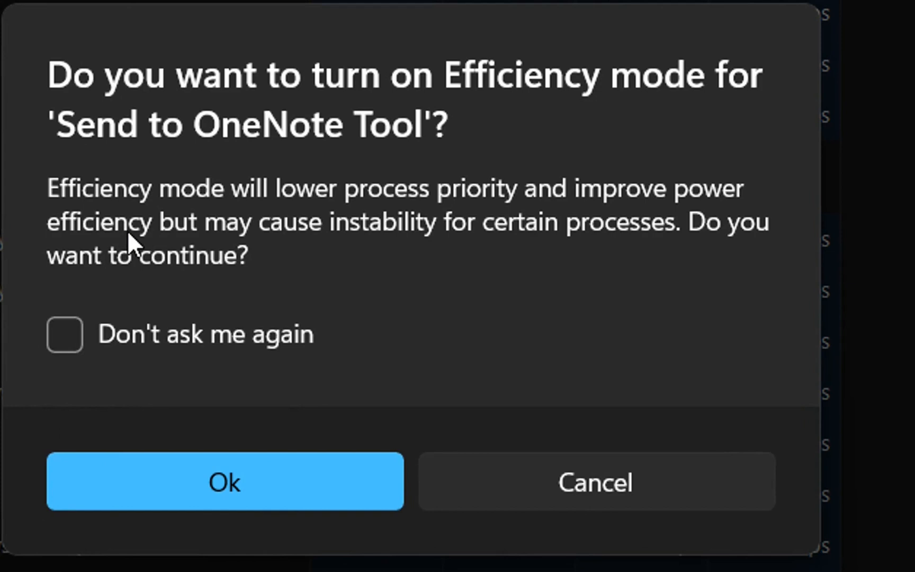
mouse_move(193, 351)
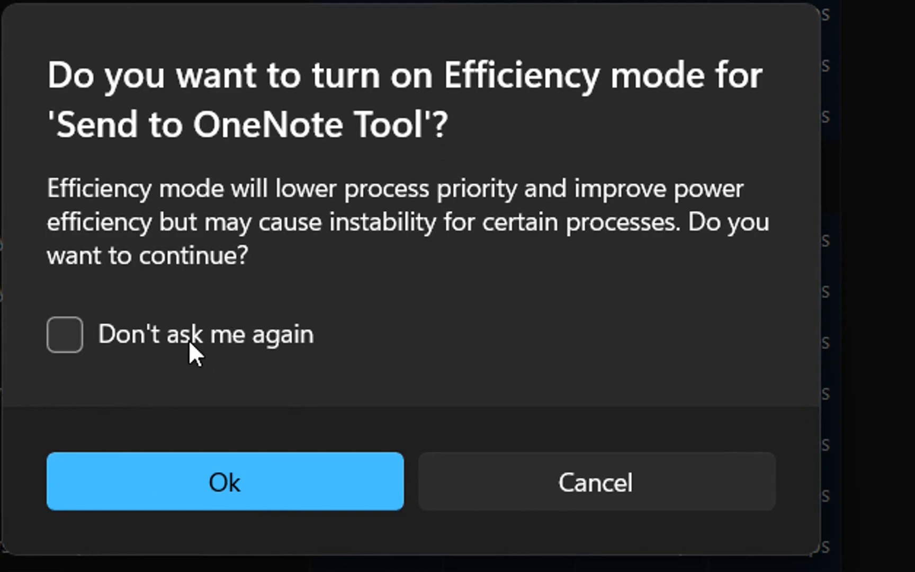
click(64, 334)
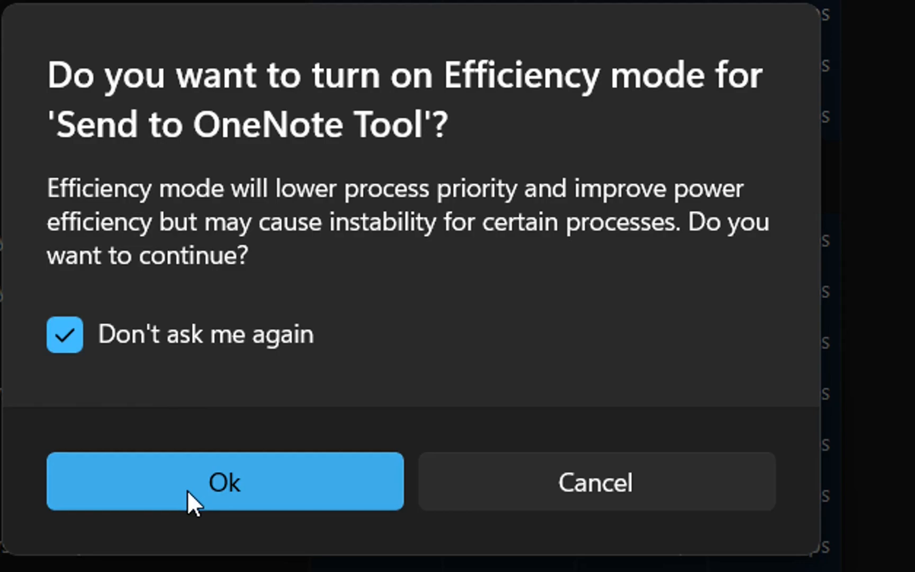
click(225, 482)
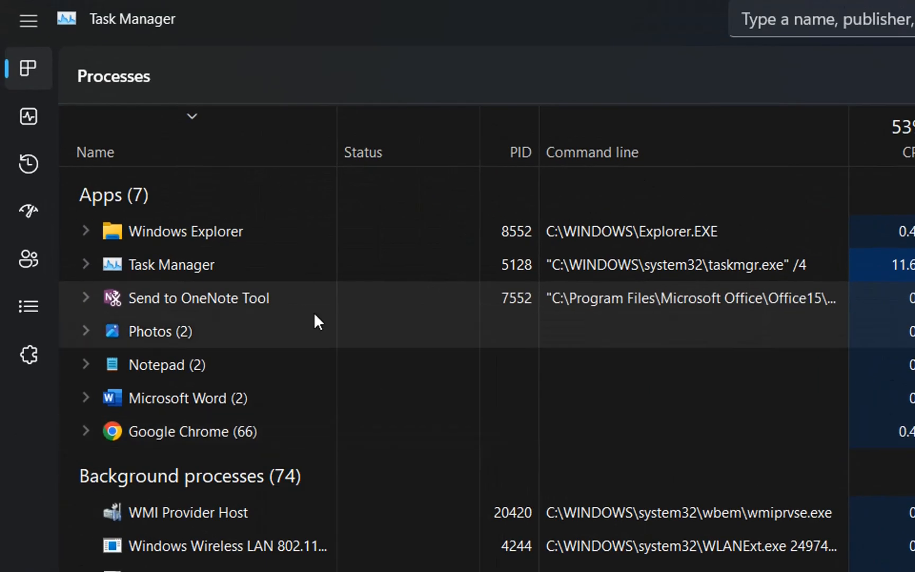
right_click(198, 297)
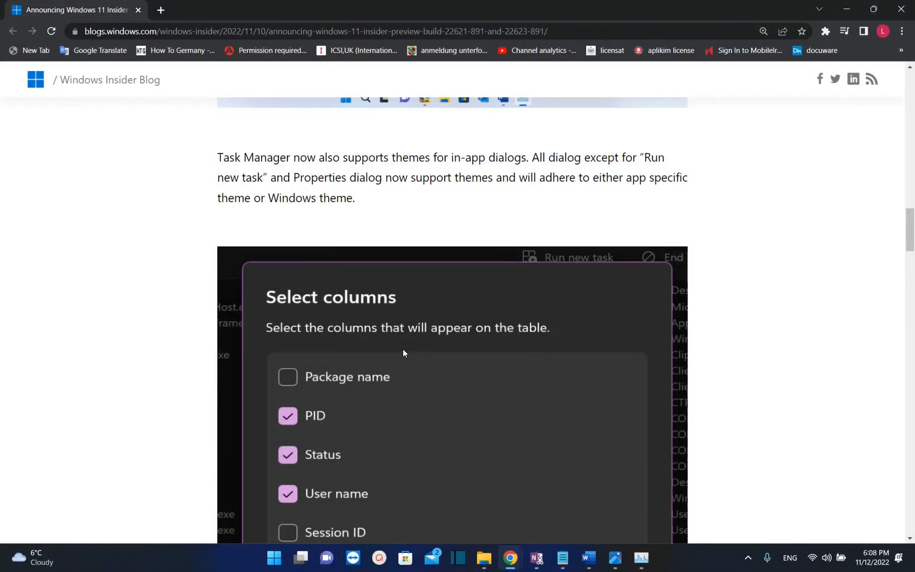
scroll(down, 3)
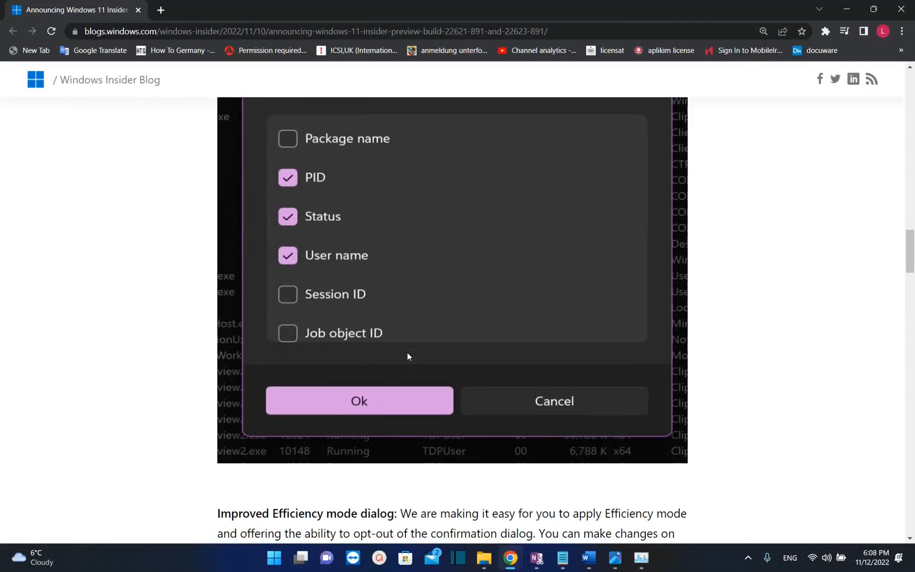
mouse_move(427, 292)
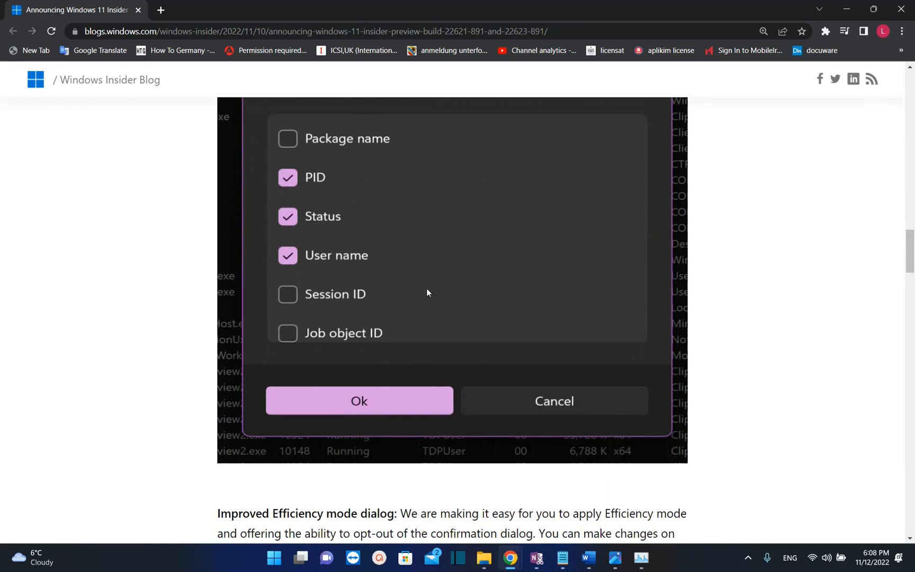
mouse_move(416, 285)
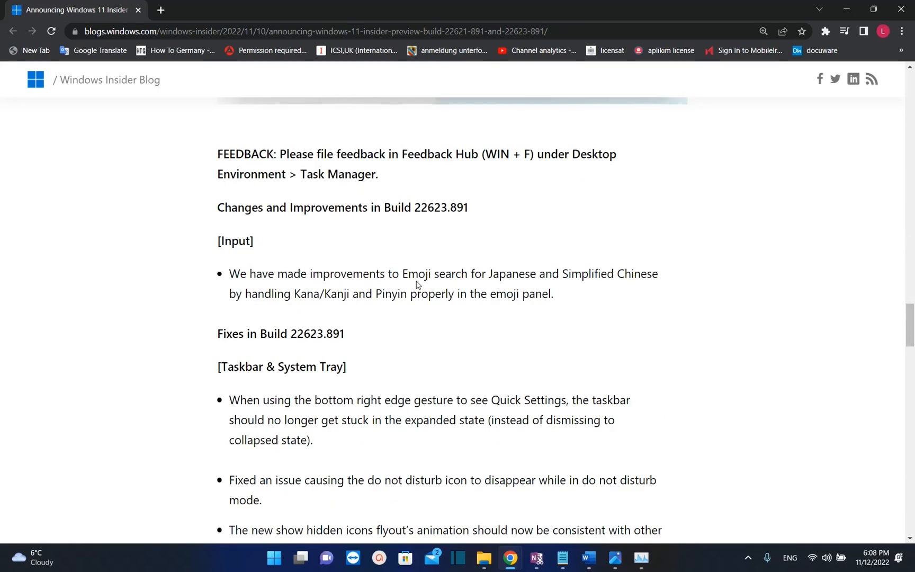
mouse_move(425, 289)
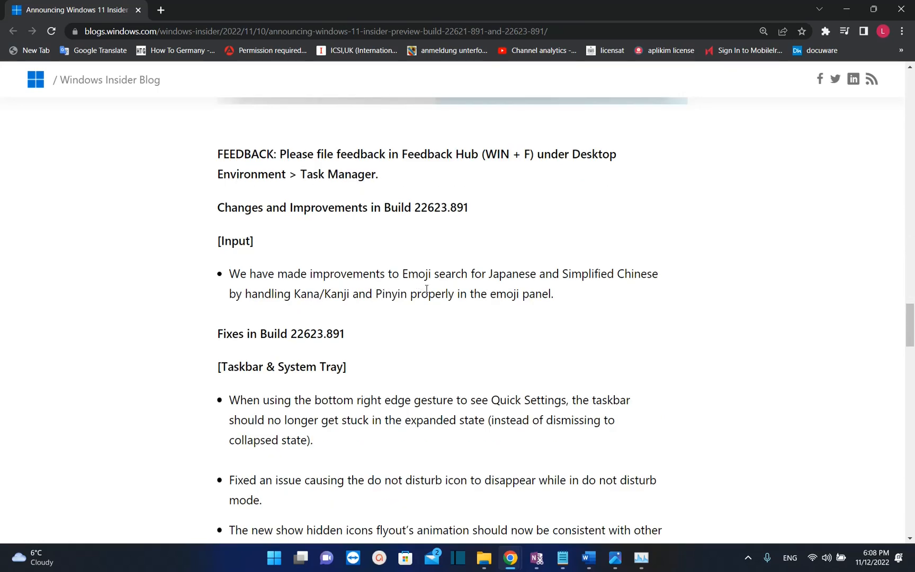
scroll(down, 3)
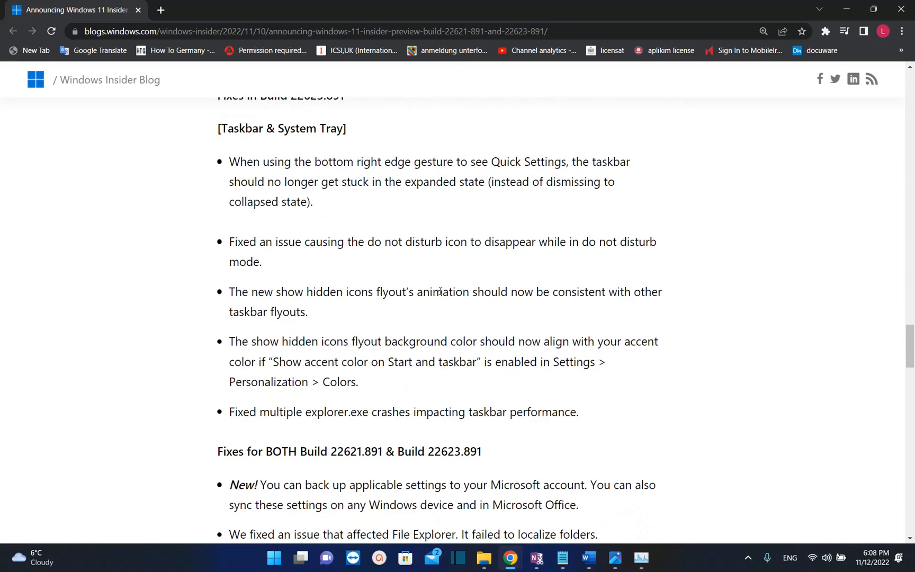
scroll(down, 3)
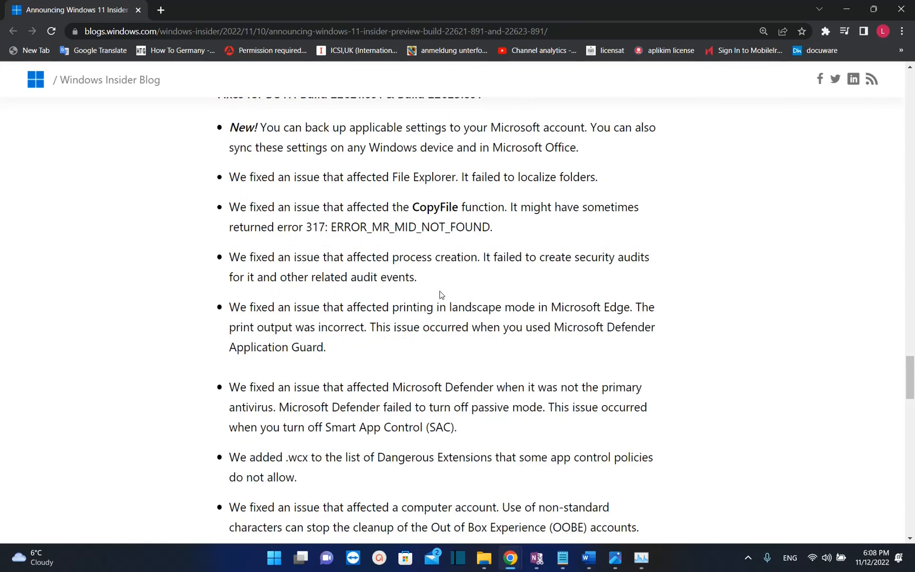
mouse_move(472, 304)
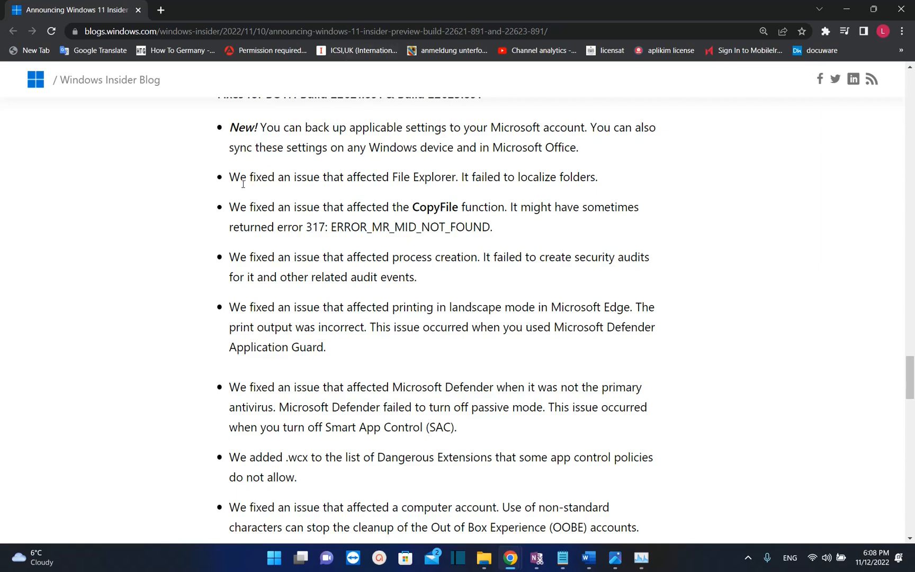
mouse_move(445, 184)
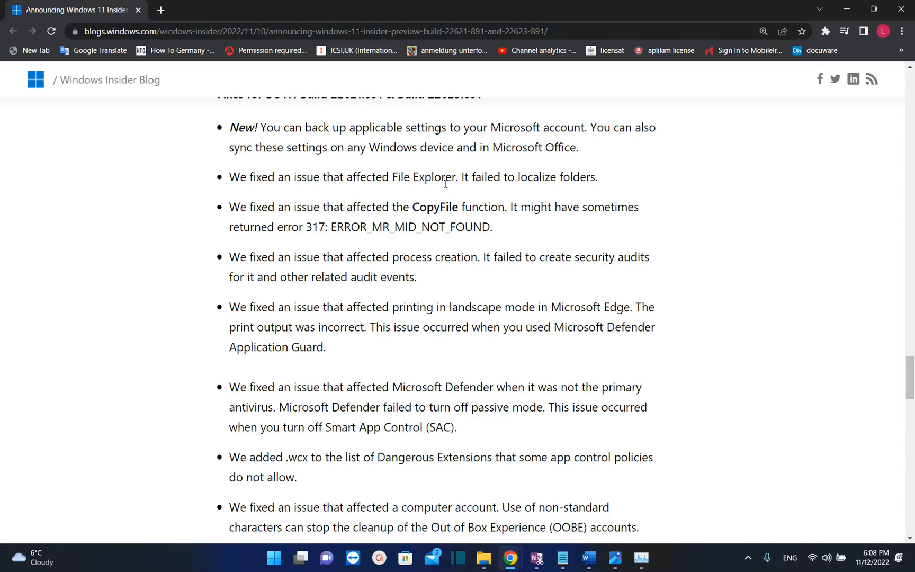
mouse_move(611, 175)
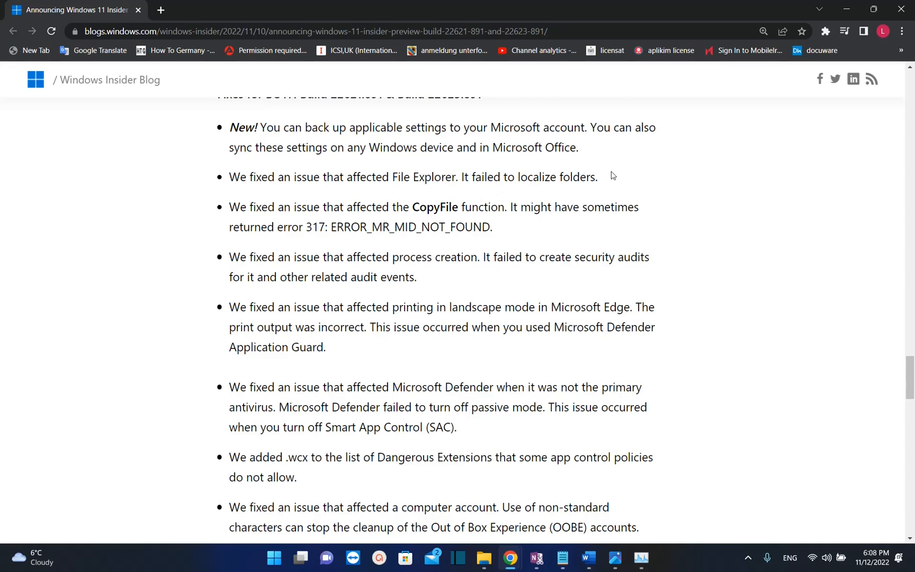
scroll(down, 3)
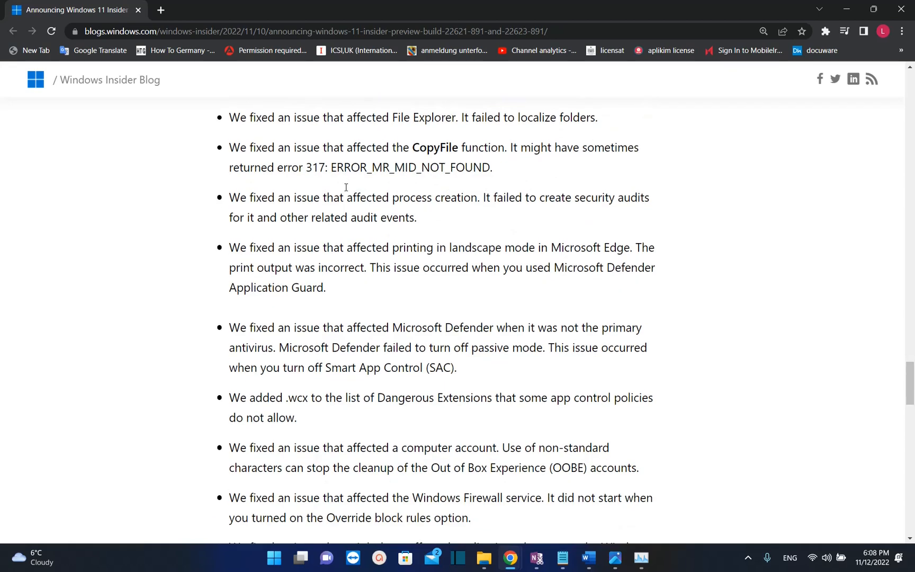
mouse_move(489, 153)
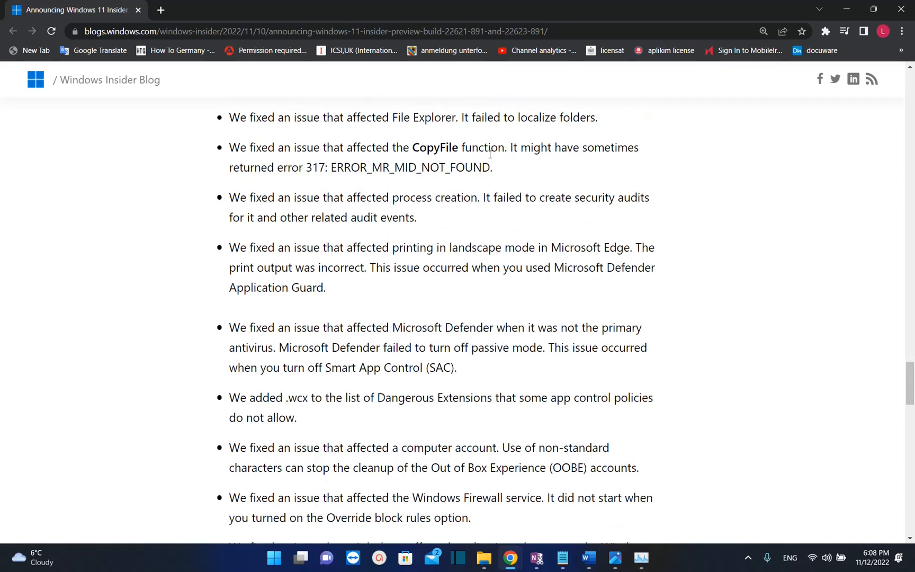
mouse_move(625, 152)
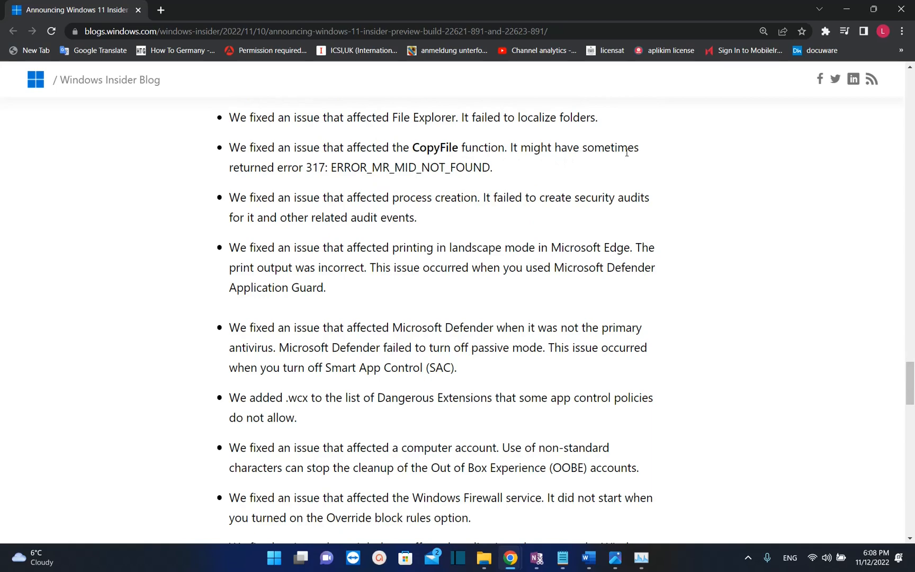
drag(305, 168, 410, 168)
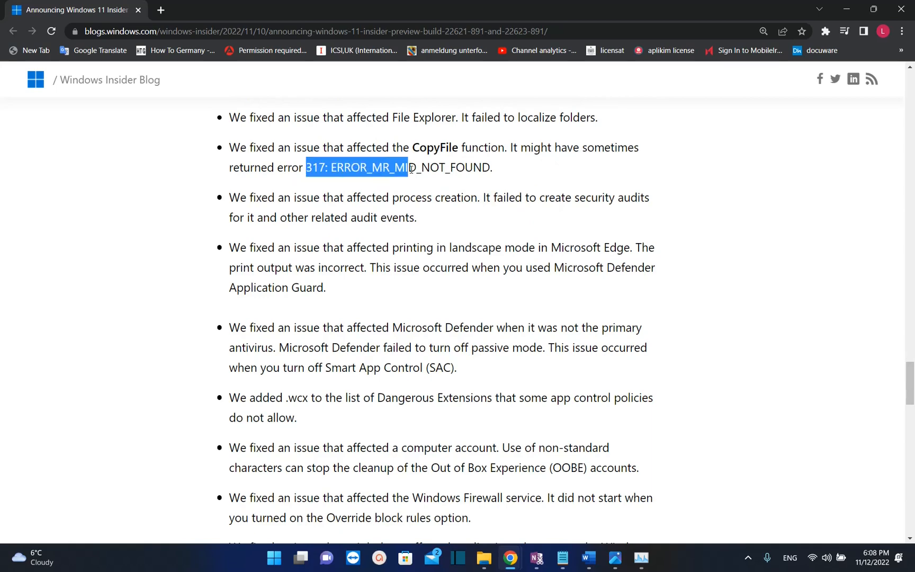
scroll(down, 3)
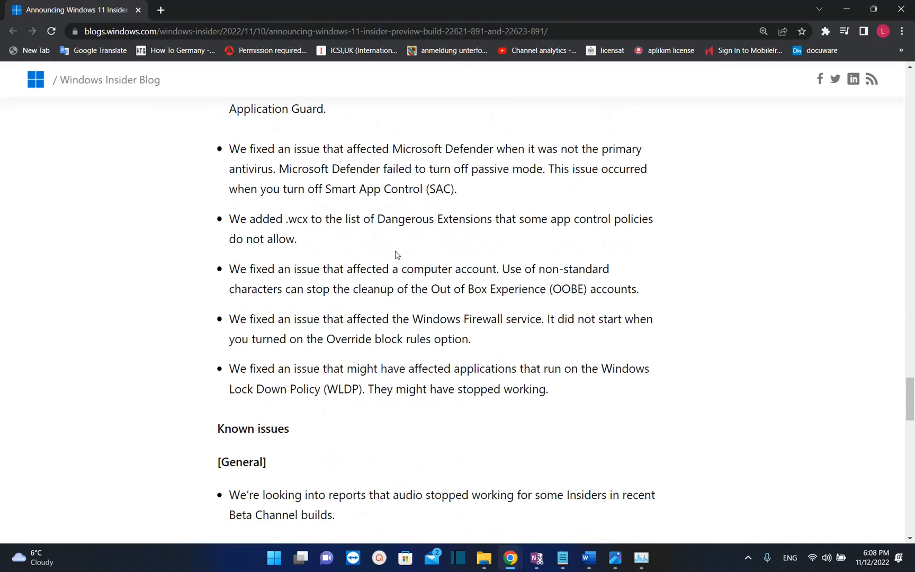
scroll(down, 3)
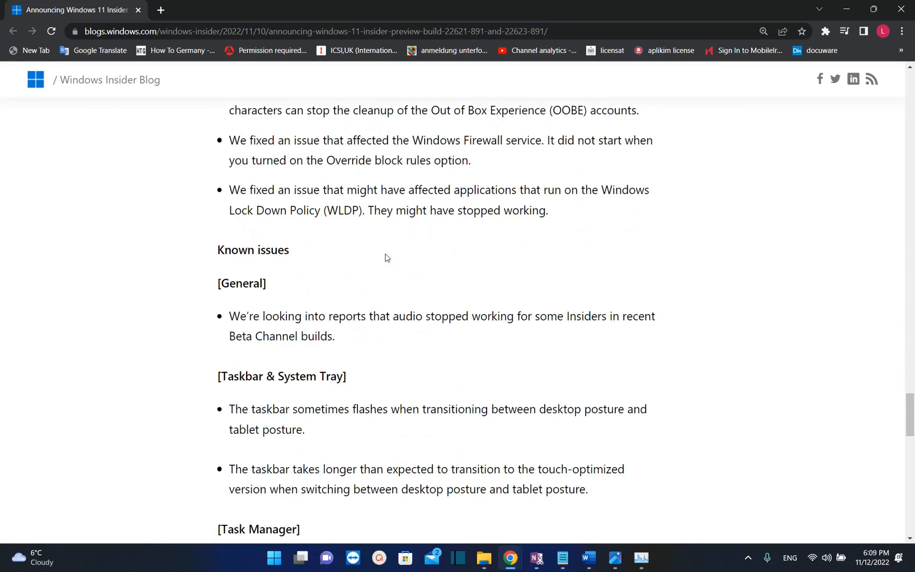
scroll(down, 3)
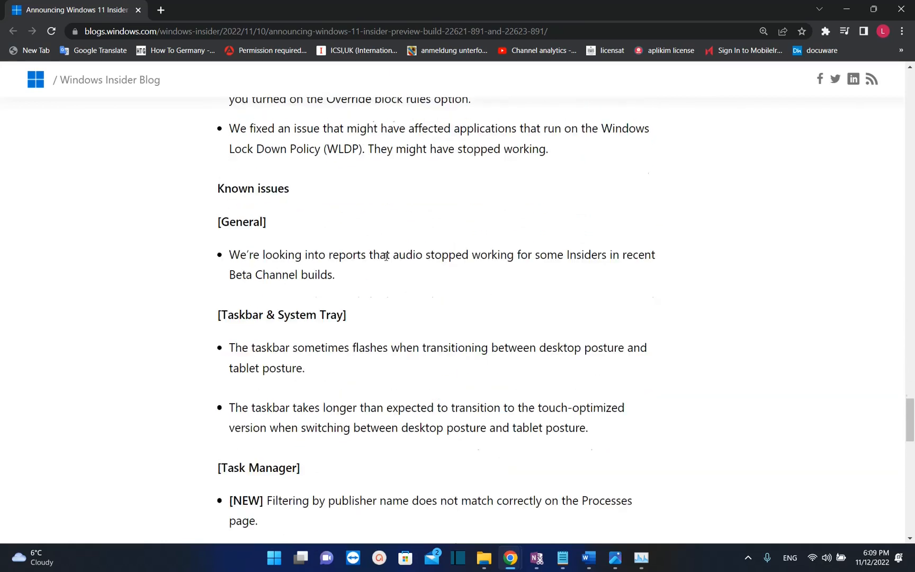
scroll(down, 3)
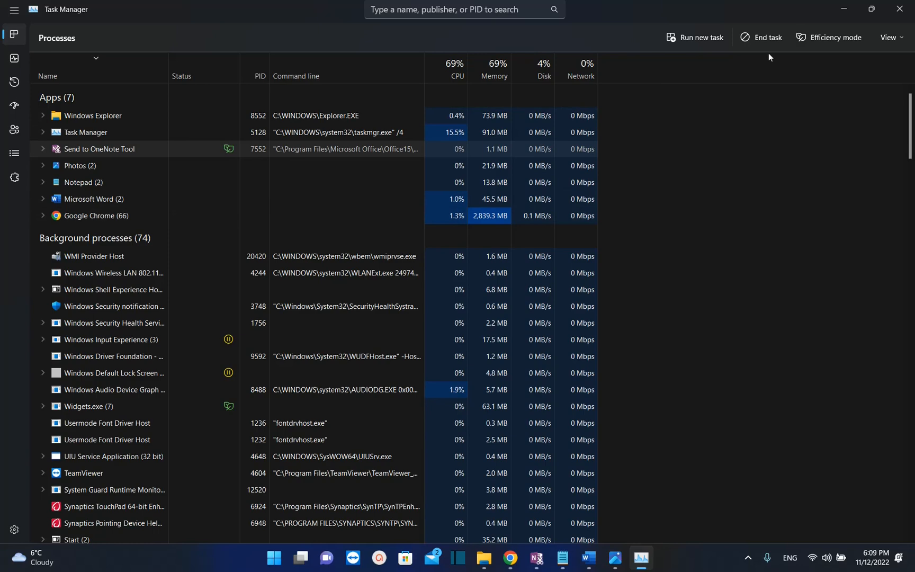
mouse_move(763, 243)
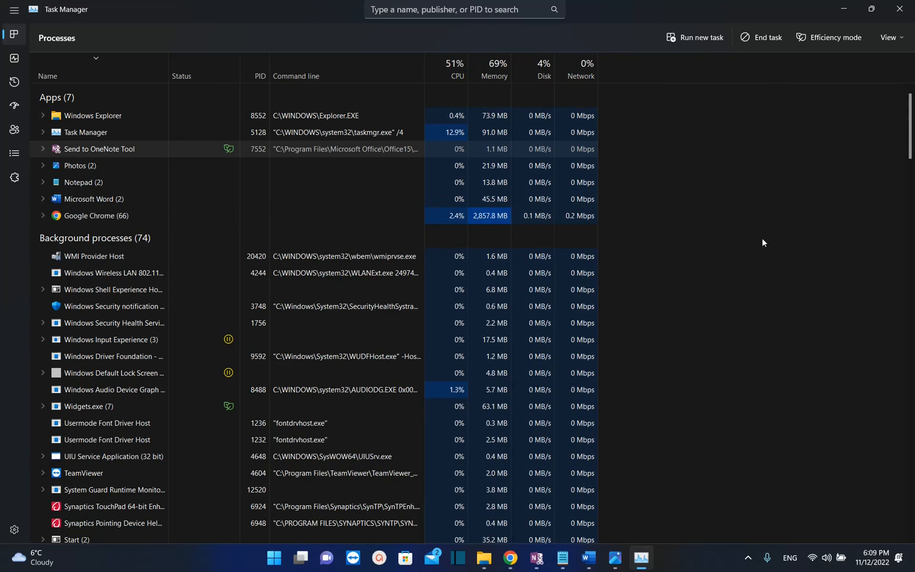